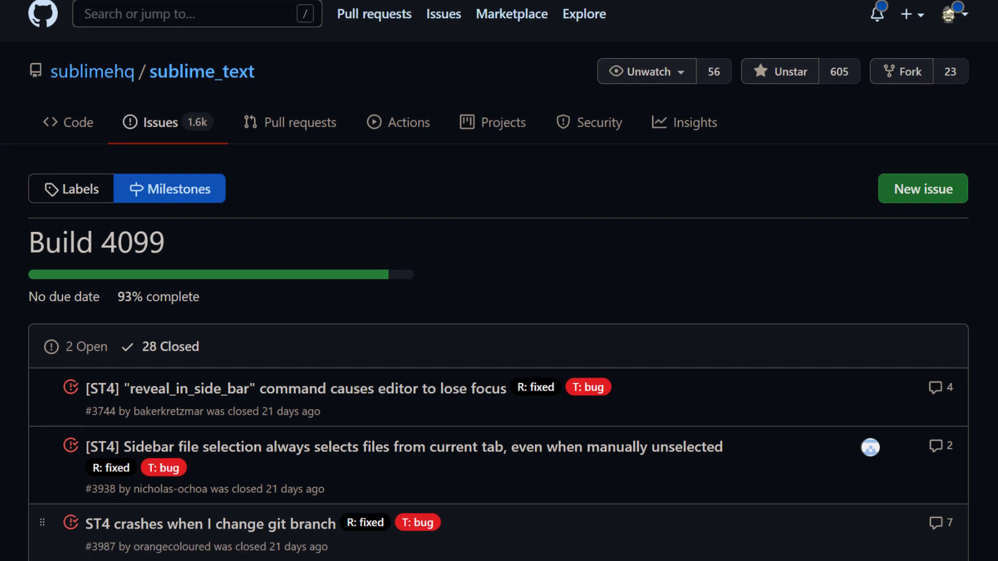
Open package.json from the svelte project beside README.md as a multi-selected tab
scroll("down", 3)
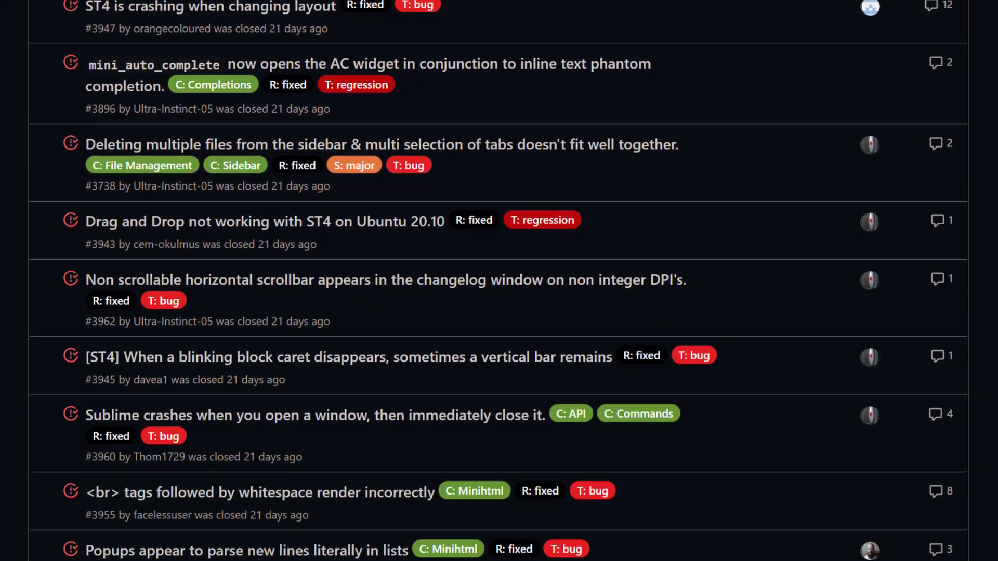
scroll("down", 3)
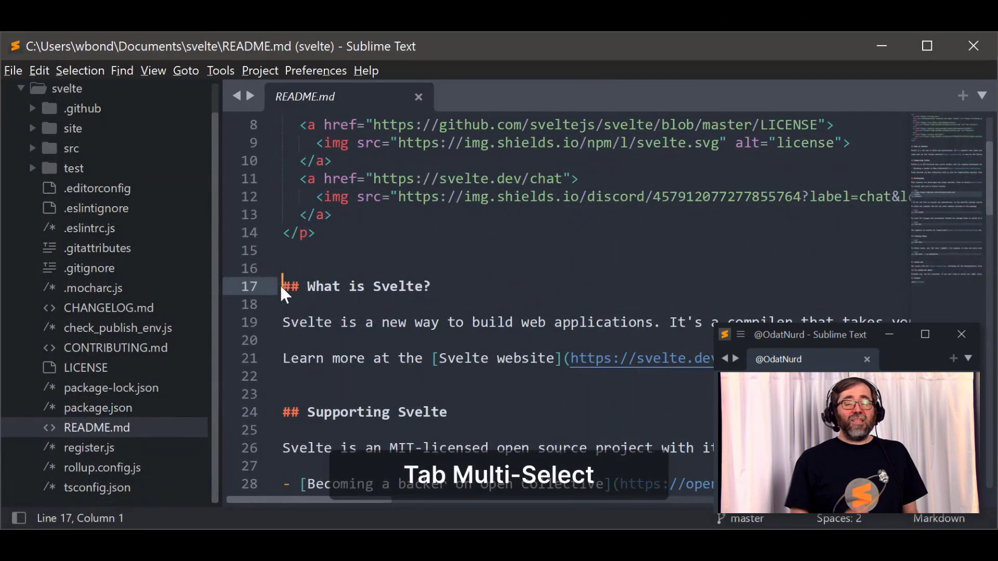
left_click(98, 408)
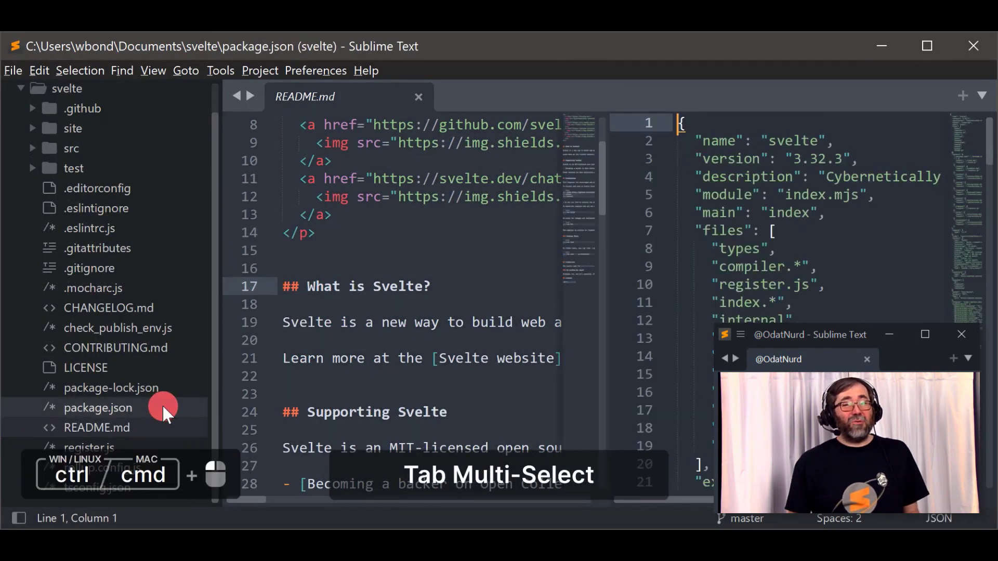
left_click(99, 408)
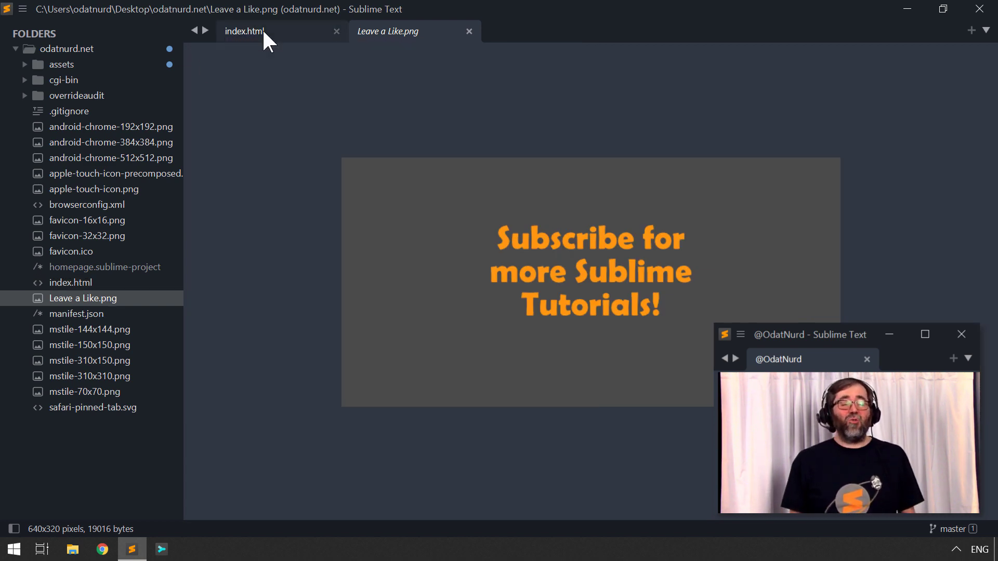
Show index.html and the Leave a Like.png image together in a split view
left_click(244, 31)
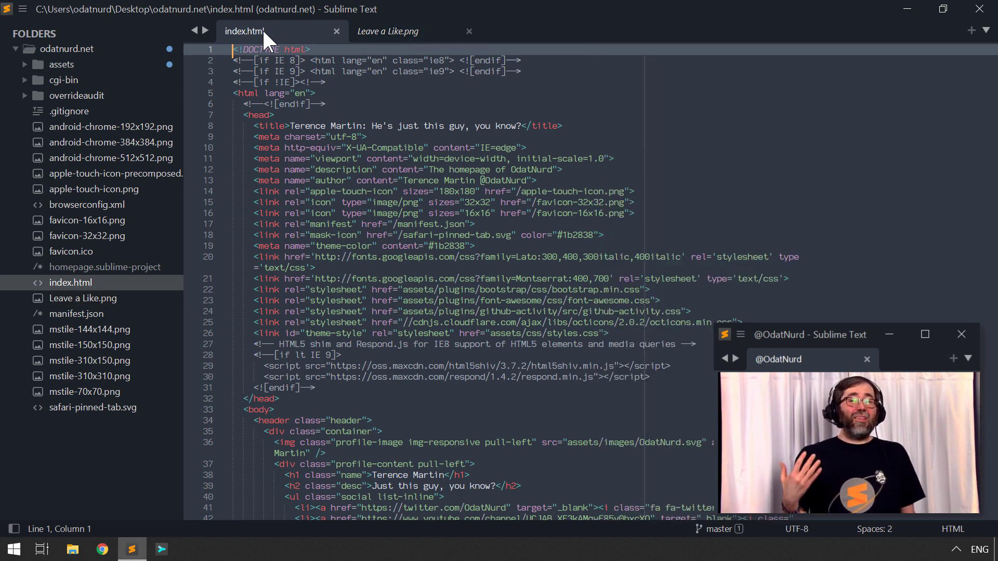
left_click(386, 31)
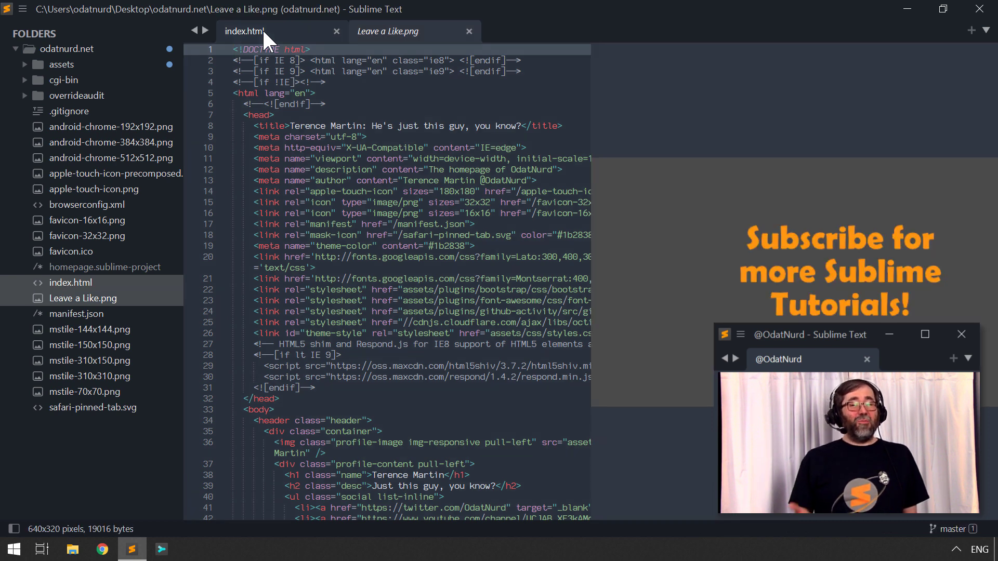
mouse_move(244, 31)
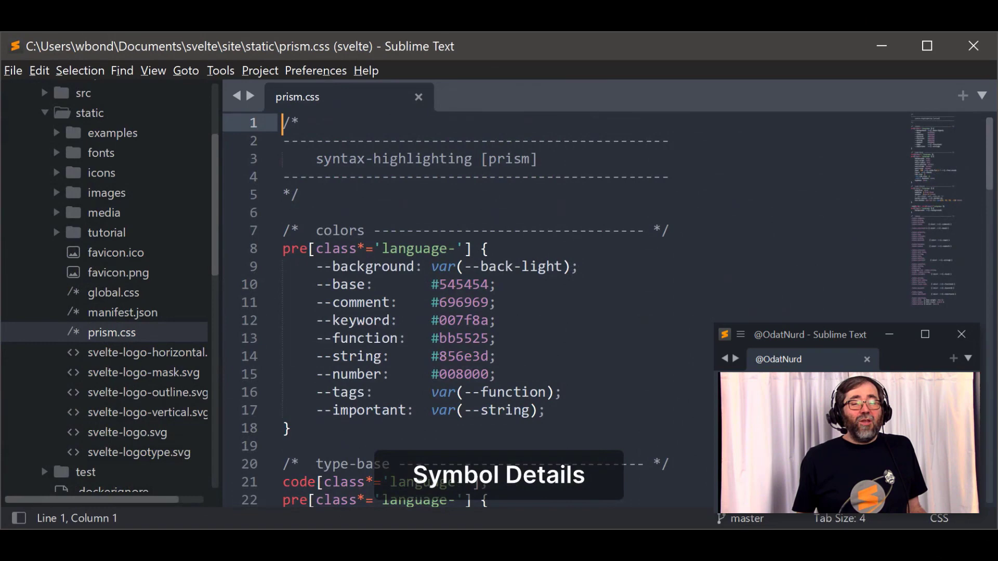
List prism.css symbols with Goto Symbol and filter to --comment with 'comm'
key("ctrl+r")
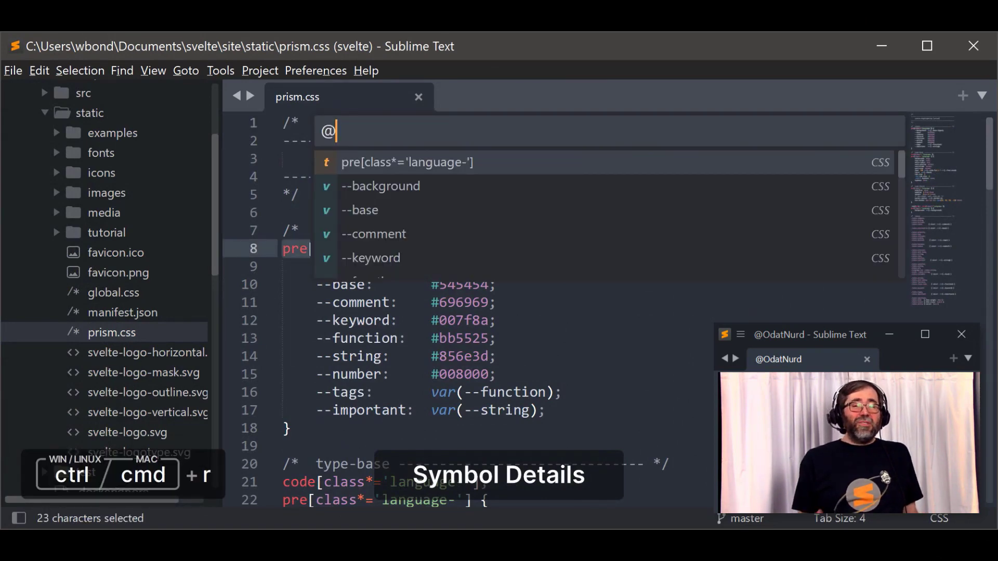
type("comm")
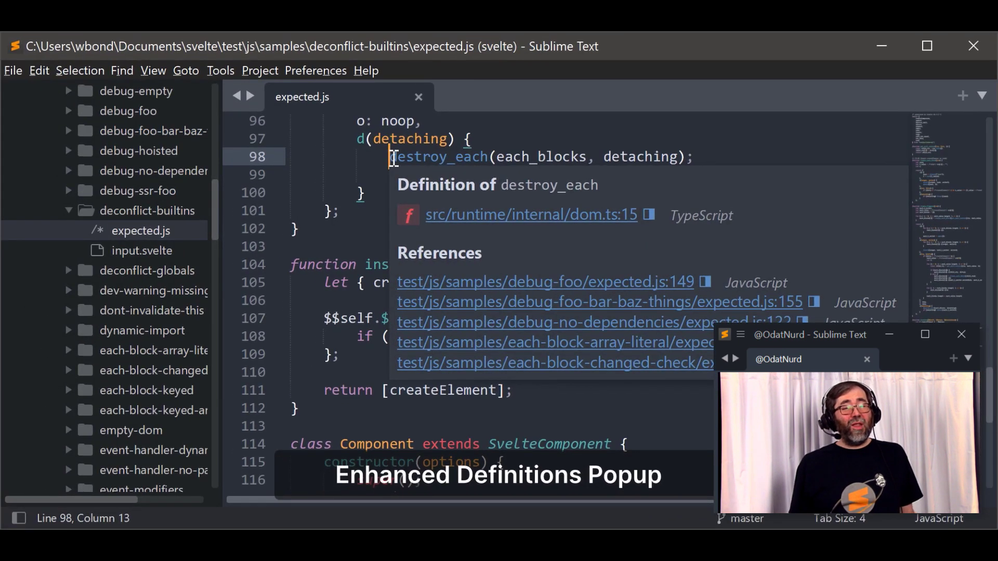
mouse_move(459, 216)
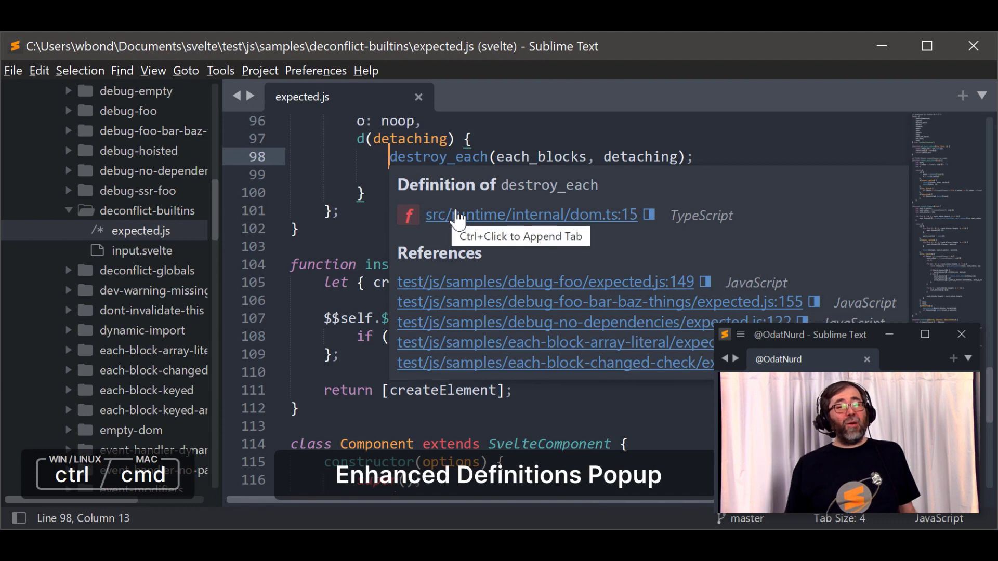
Open the destroy_each definition at dom.ts:15 as a tab beside expected.js
left_click(530, 214)
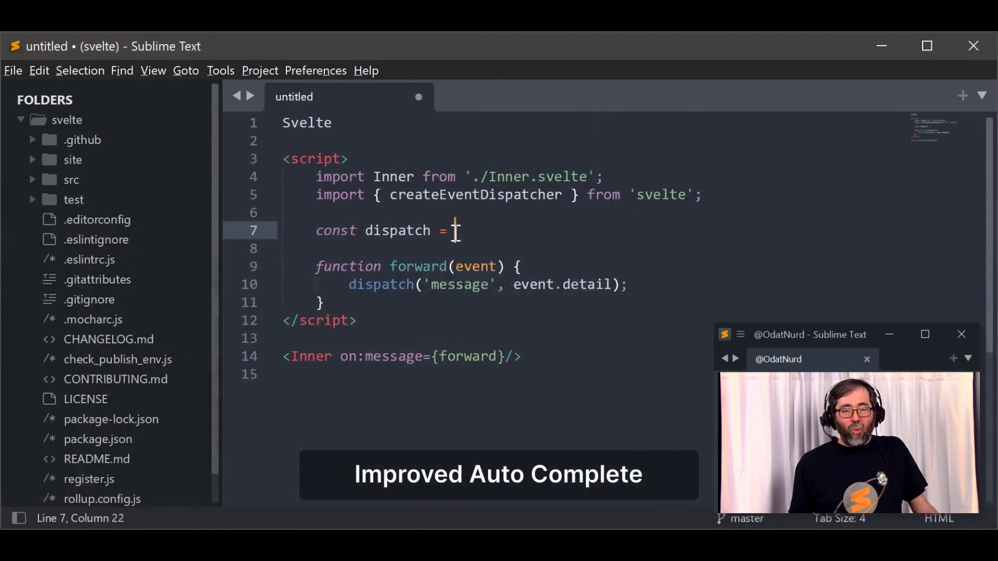
Complete 'cre' to createEventDispatcher and open its lifecycle.ts definition side by side
type("cre")
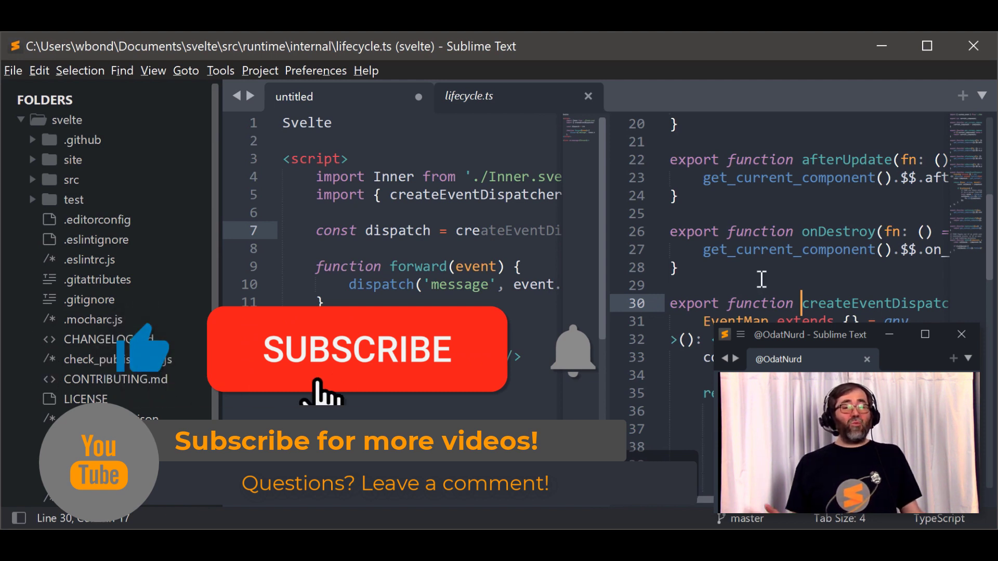
left_click(358, 349)
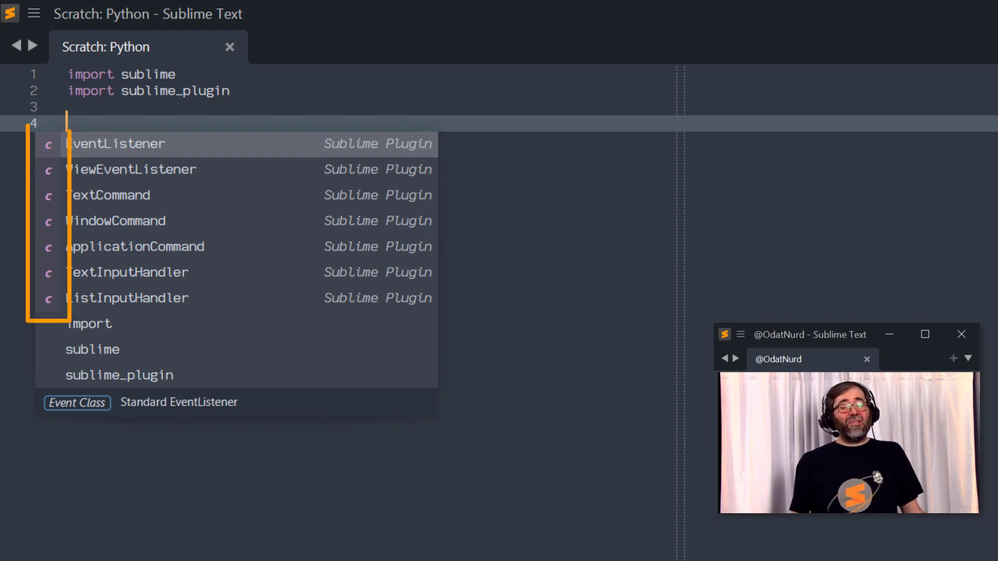
key("Down")
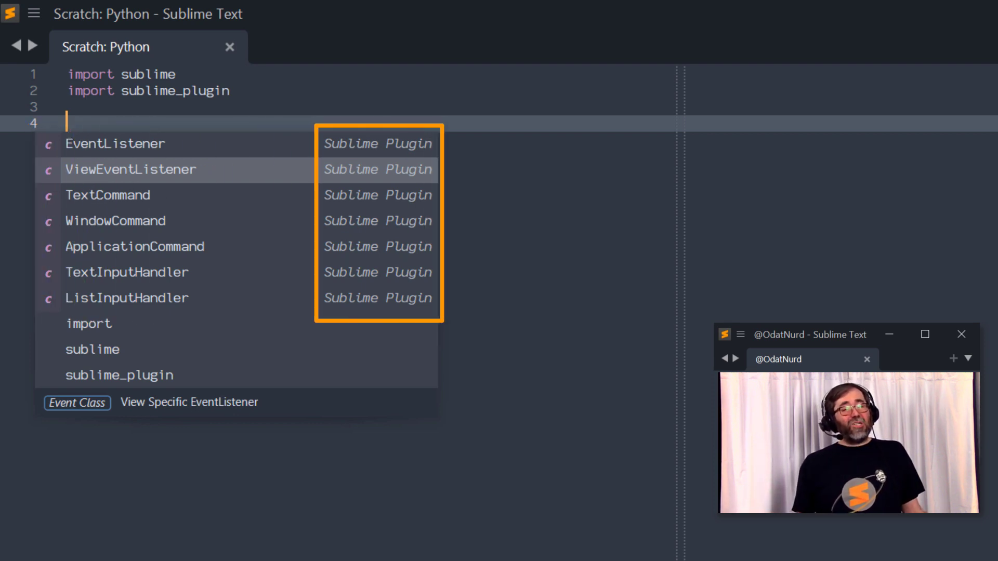
key("Down")
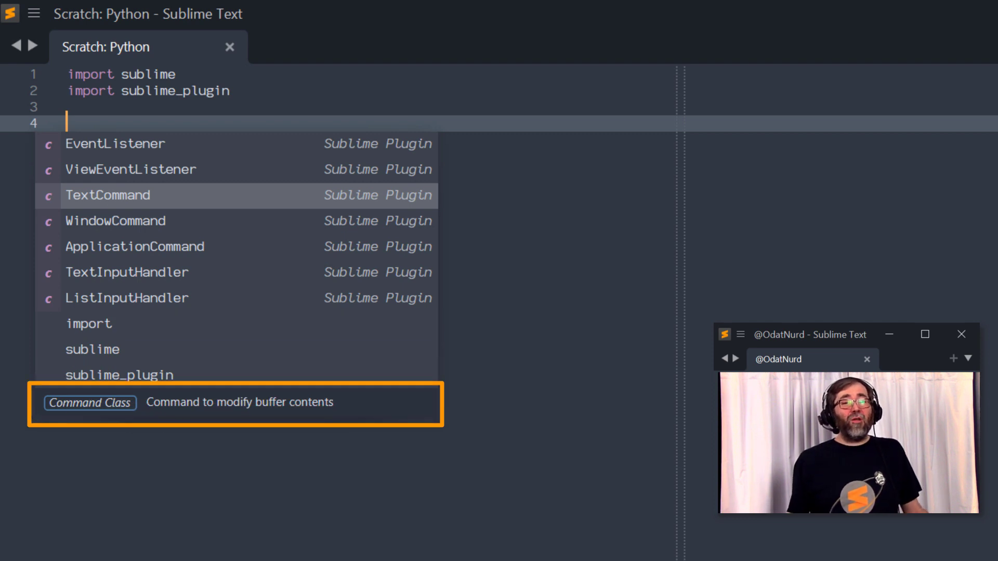
key("Down")
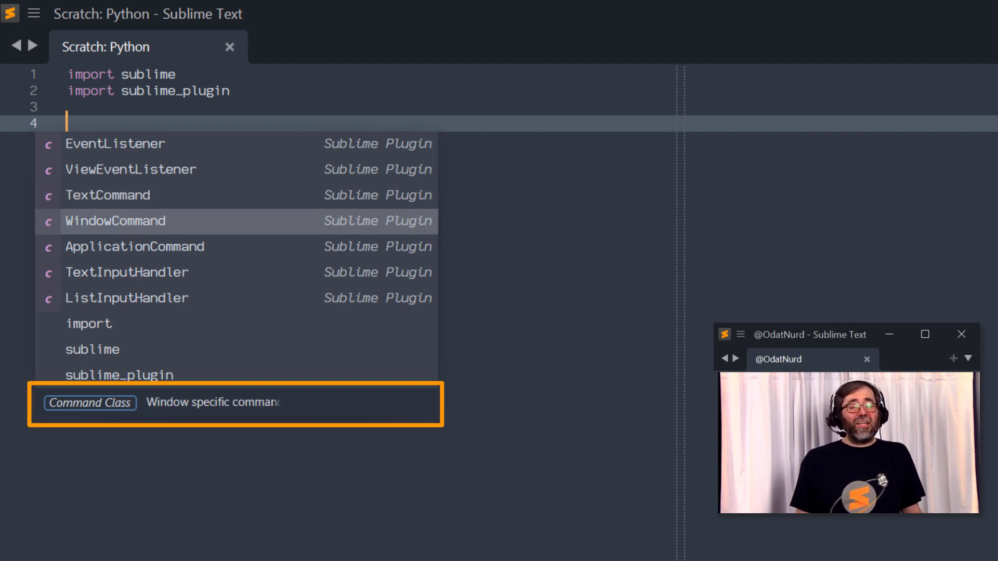
key("down")
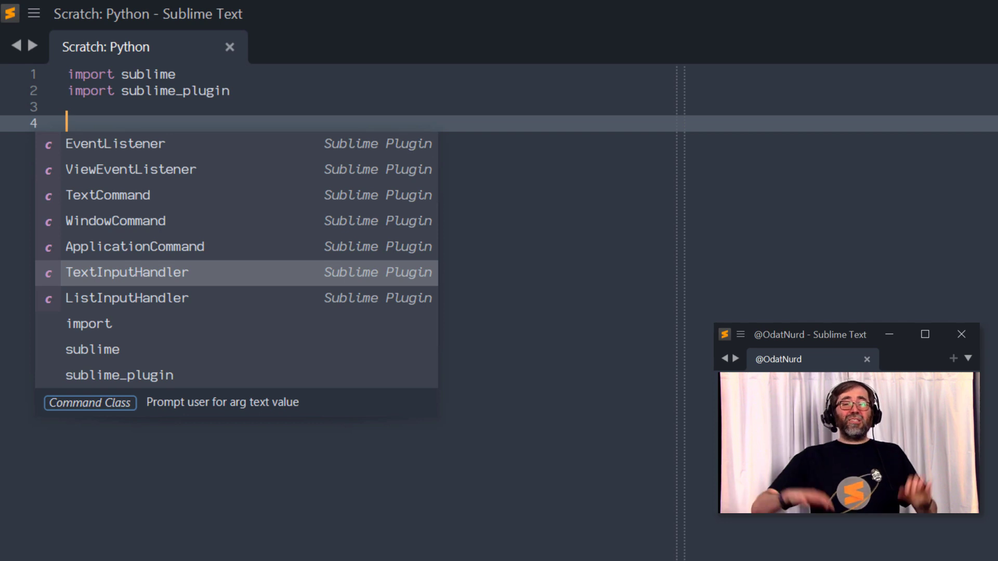
key("Down")
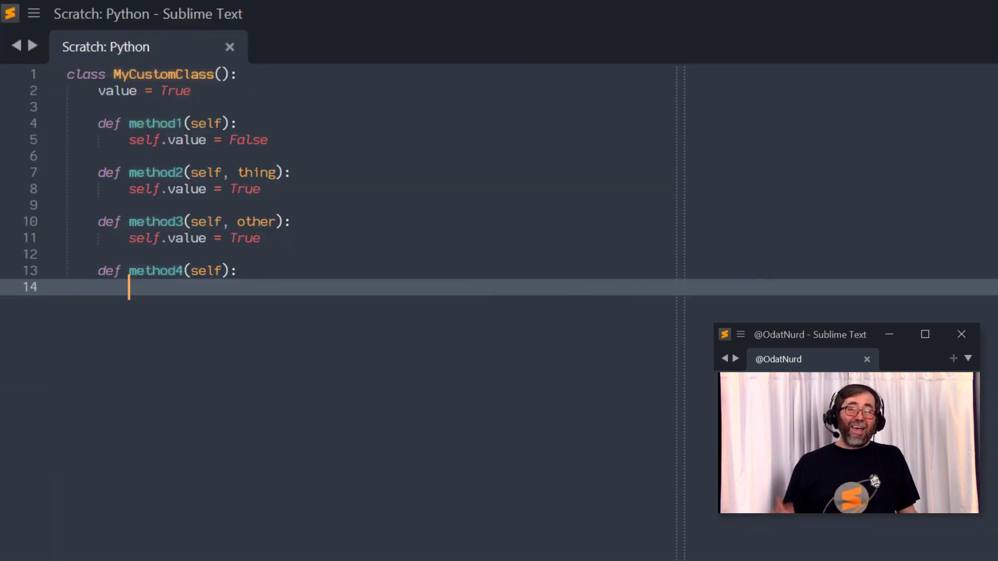
Write two self.method1() calls in method4
type("s")
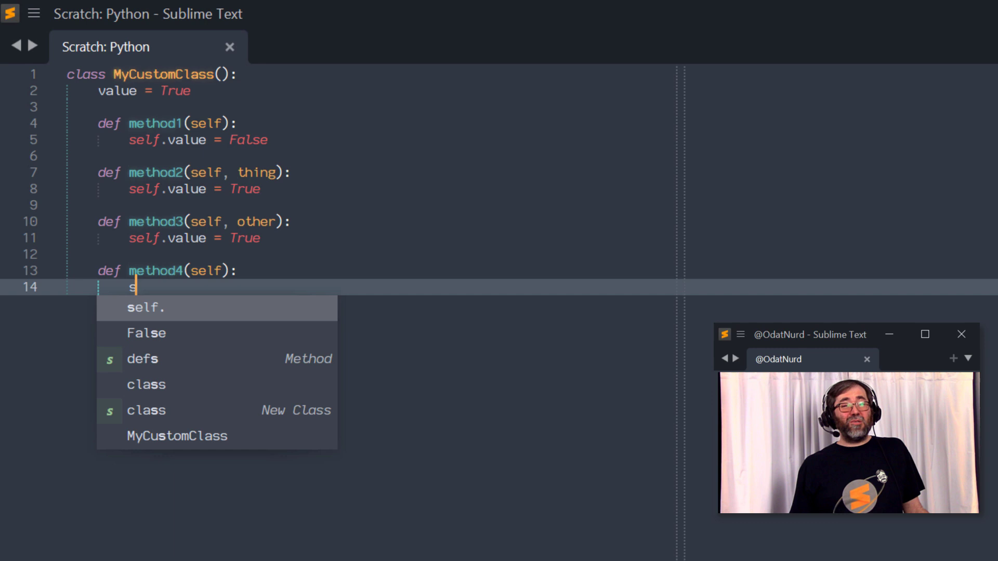
type("elf.method1")
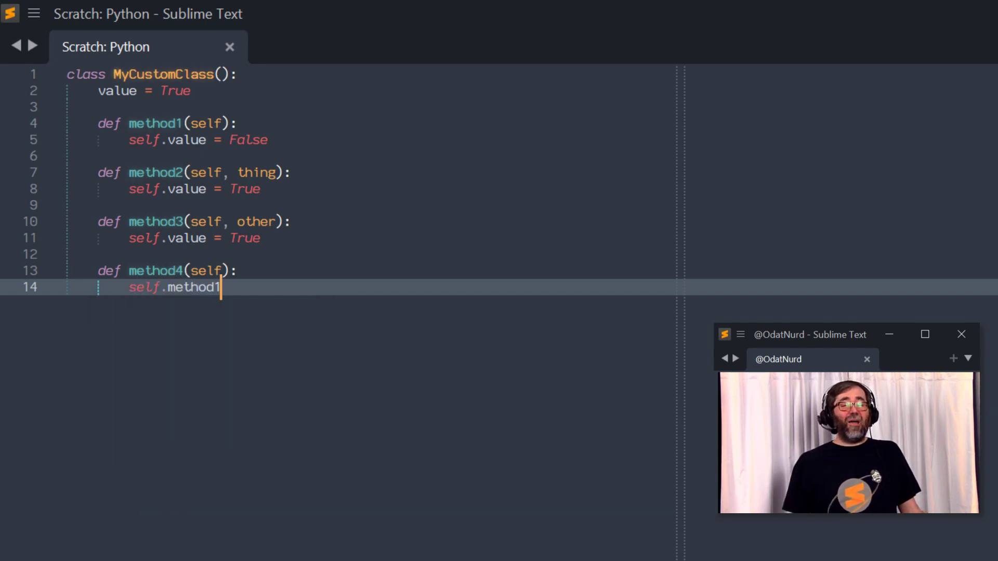
type("()")
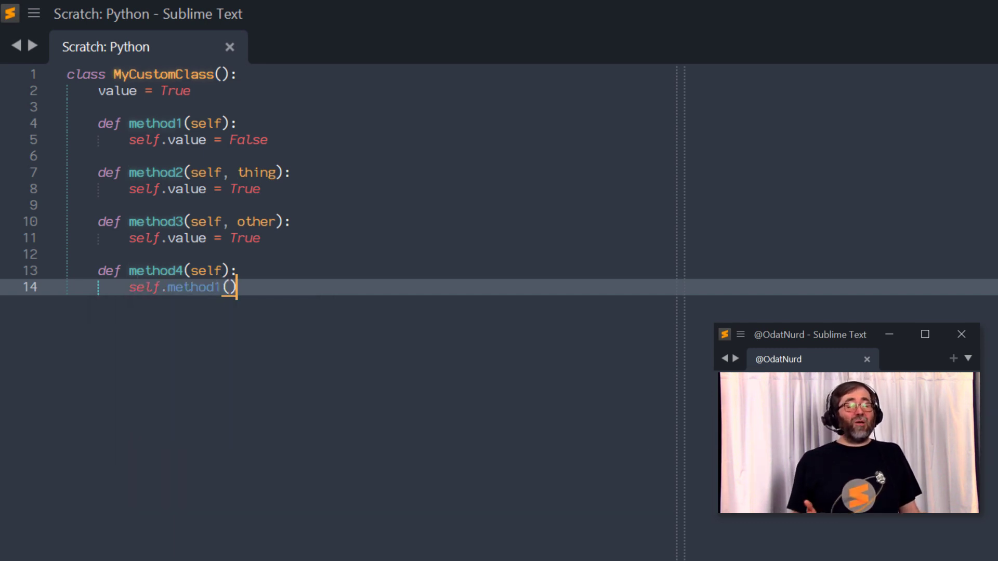
type("self.method1(")
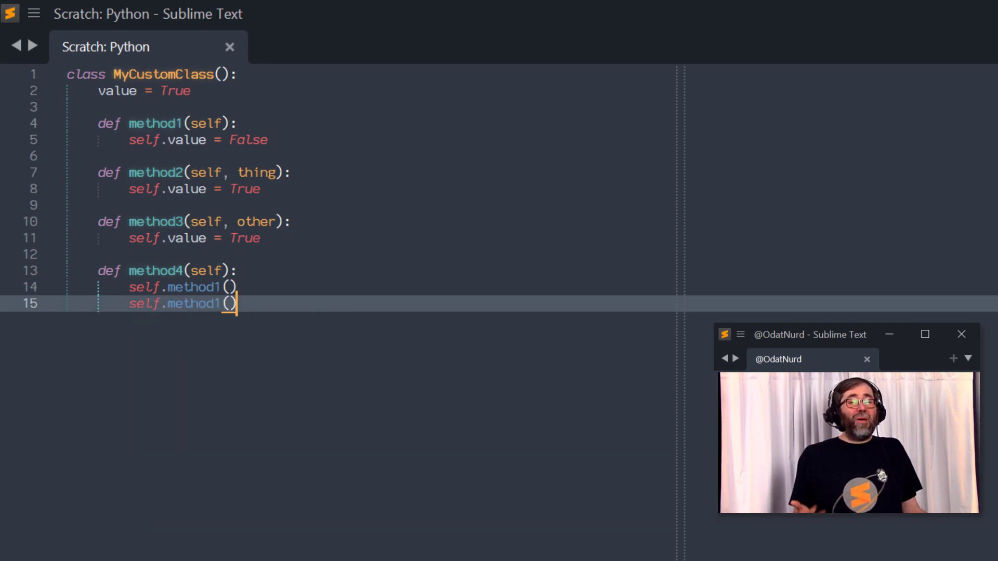
type("self.")
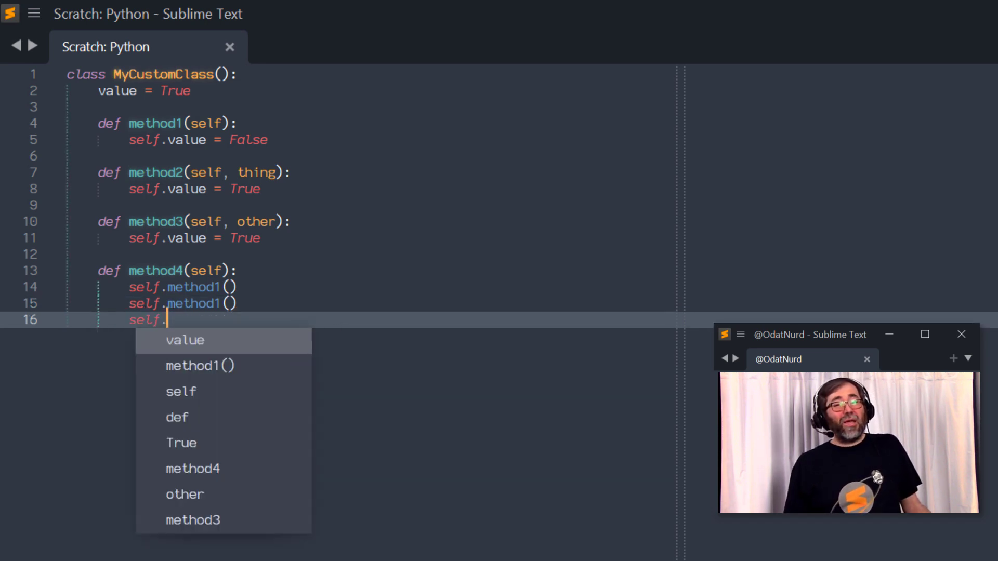
Auto-complete 'm3' into a self.method3("test") call
type("m3")
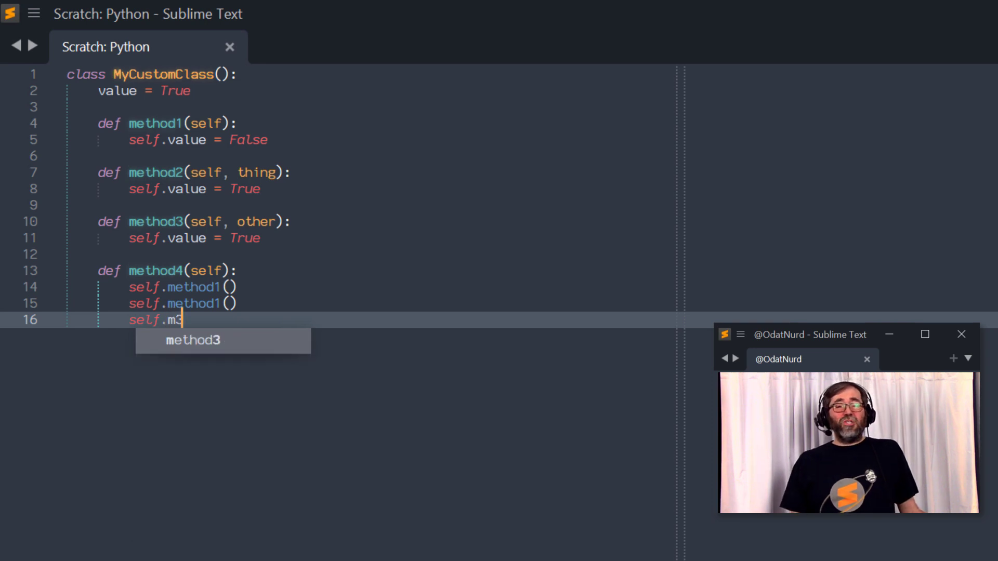
key("Tab")
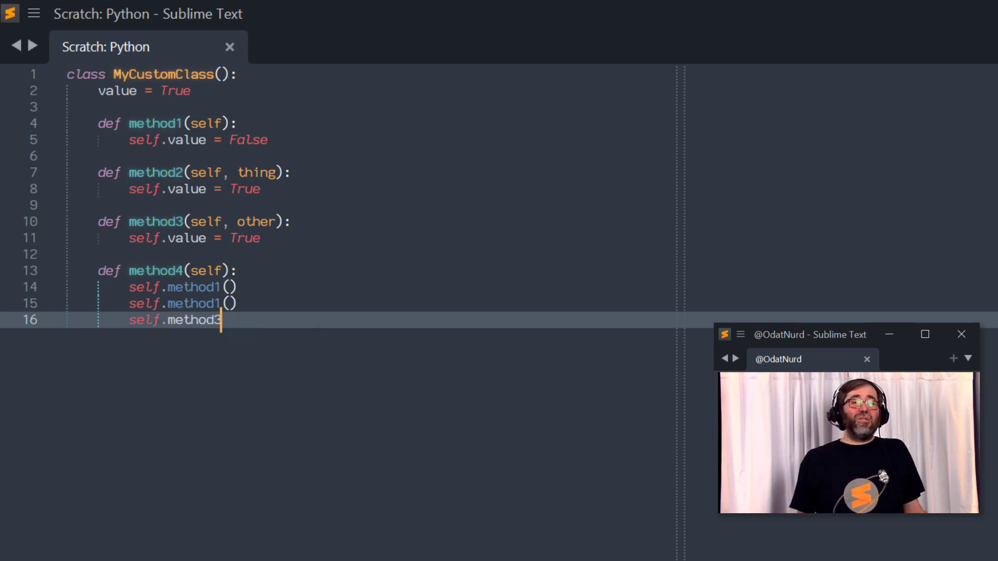
type("()")
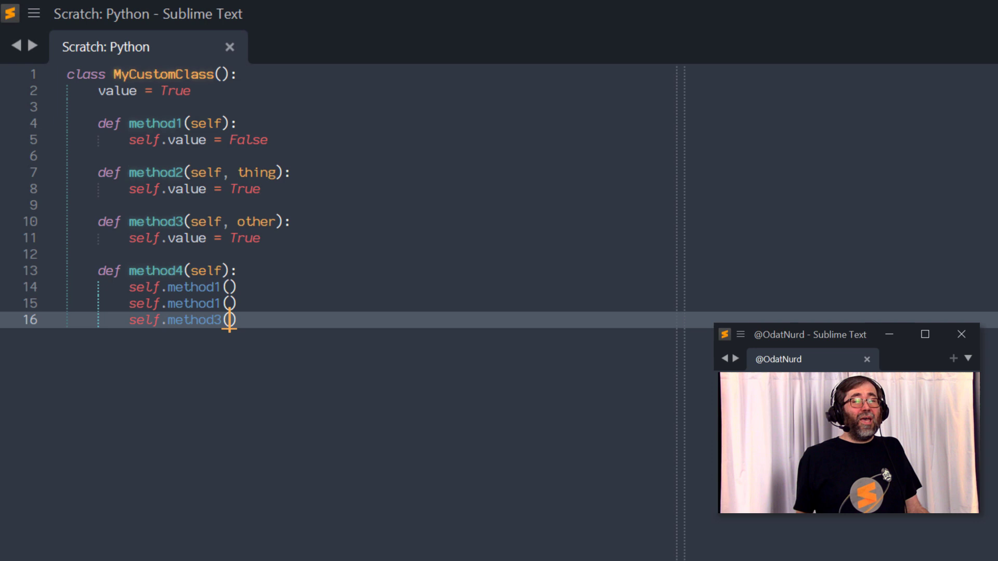
type("\"test\"")
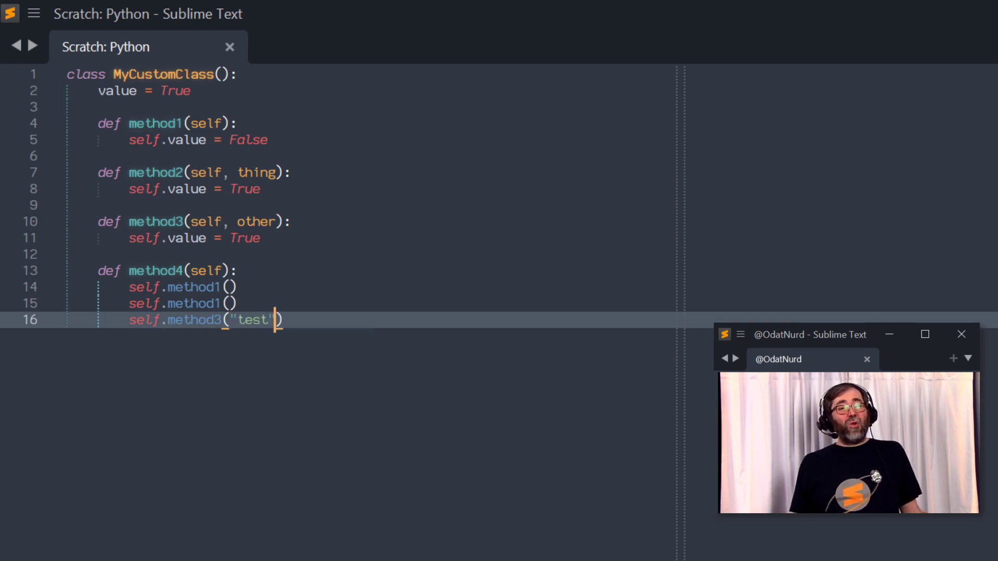
Add a self.method3("yay") call and start another self line
type("s")
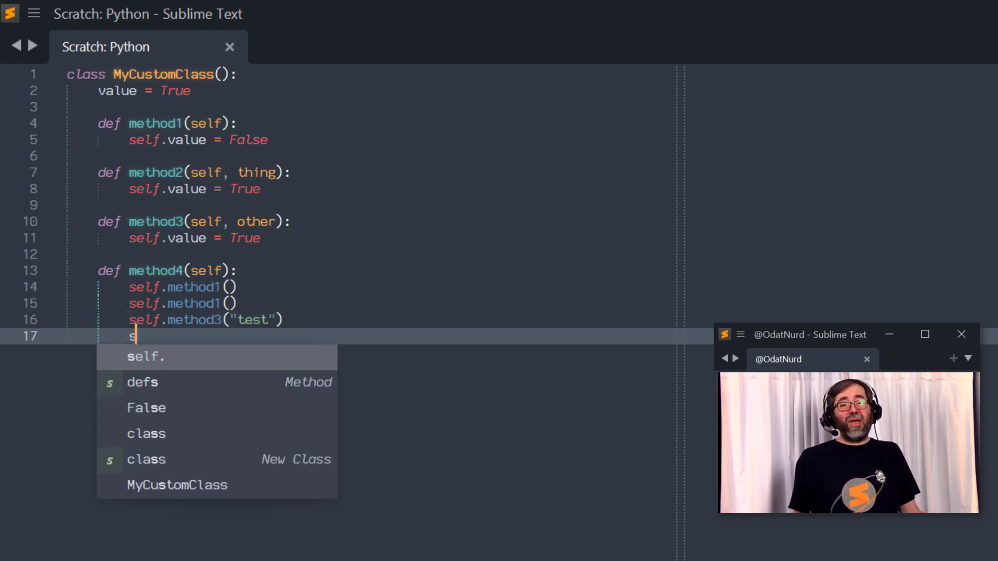
type("elf.method3(")
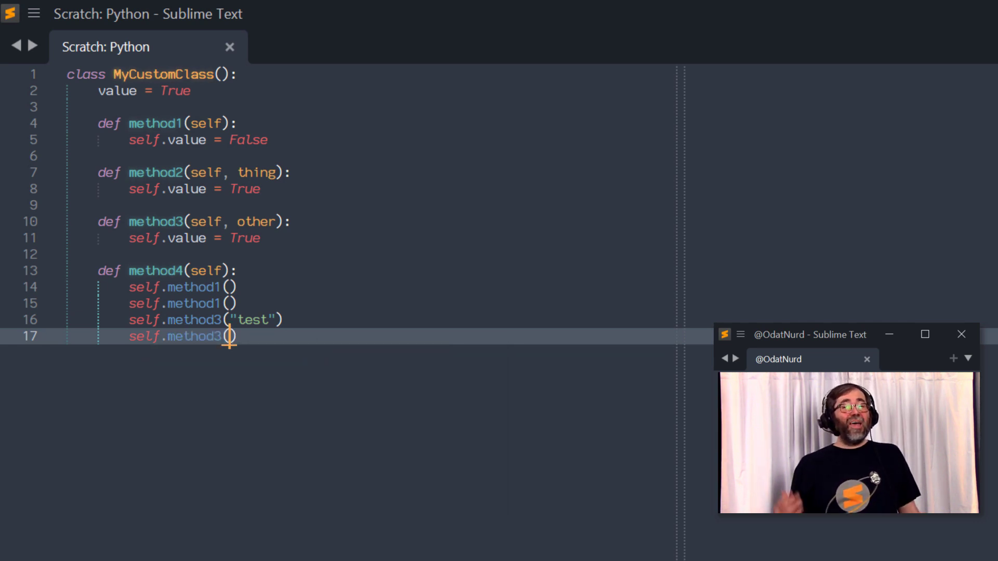
type("\"yay\"")
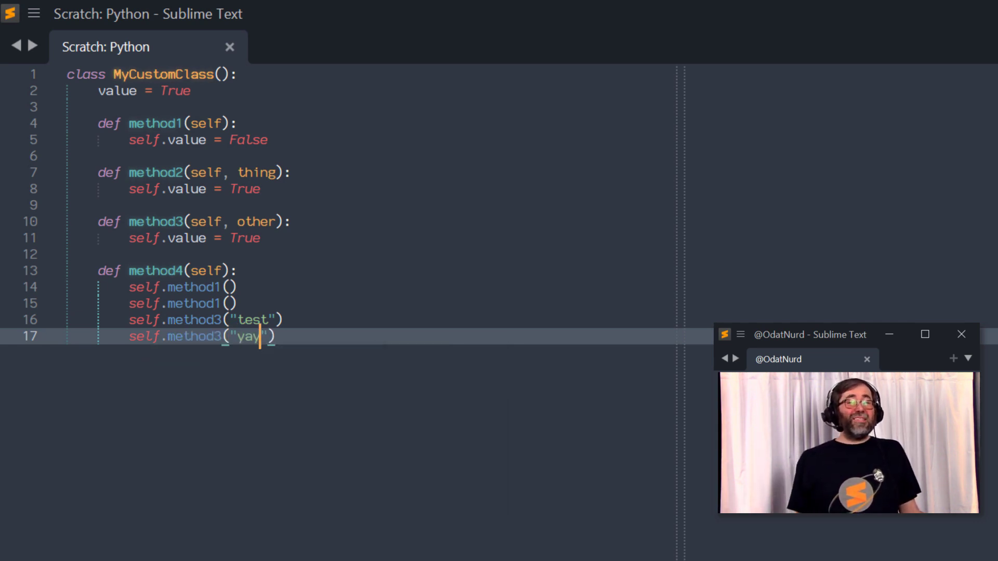
type("self")
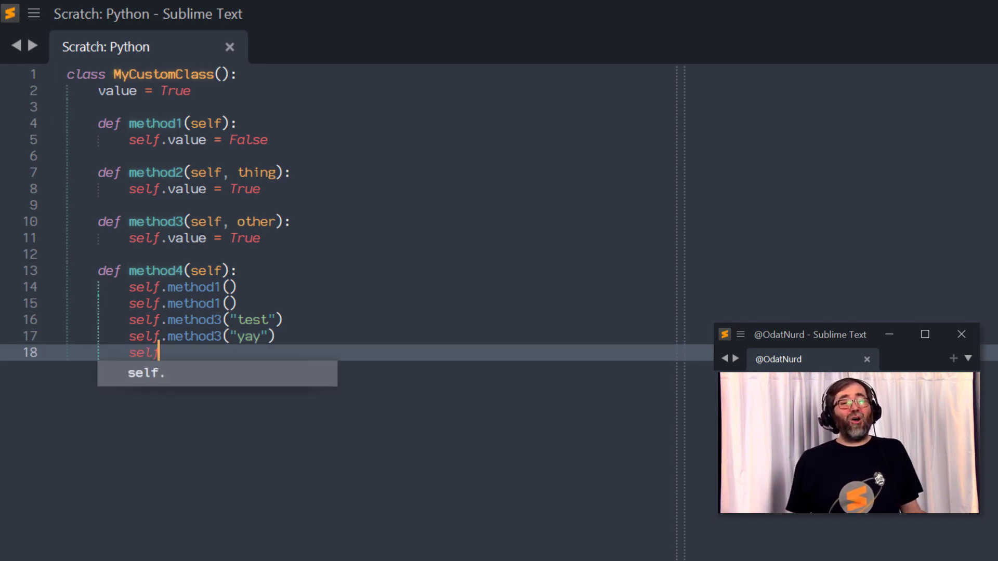
type("value")
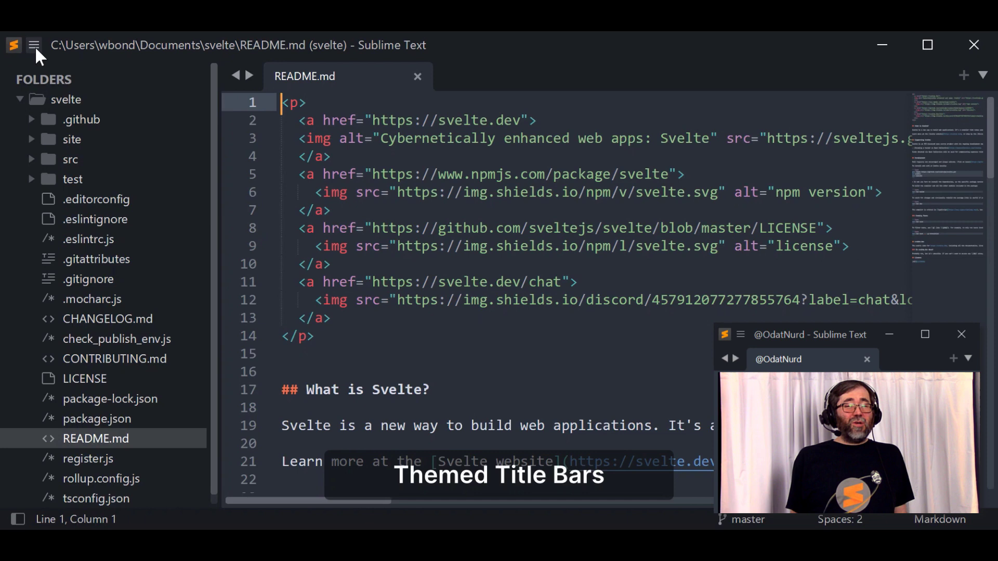
Open the title-bar hamburger menu and expand the Selection submenu
left_click(34, 44)
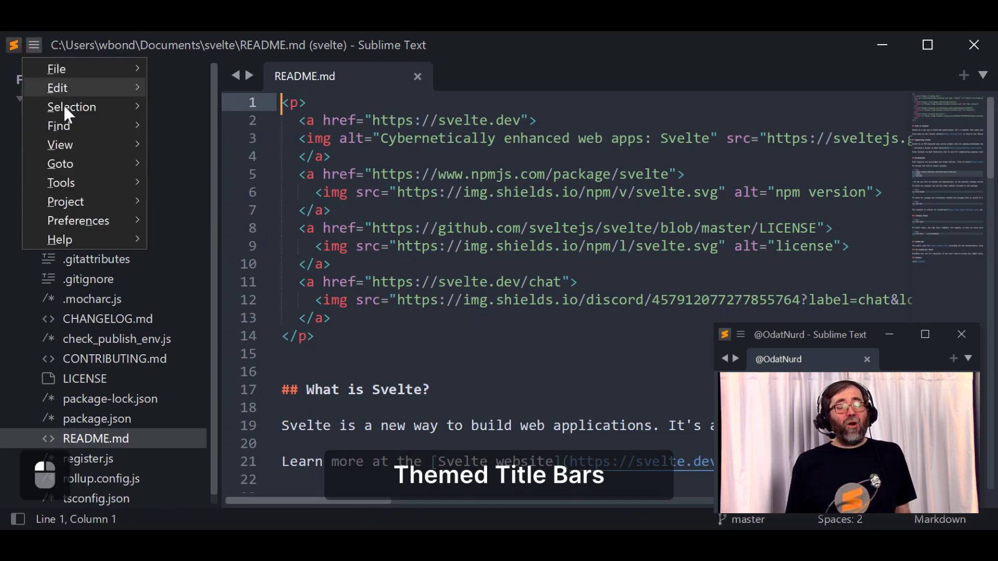
left_click(72, 106)
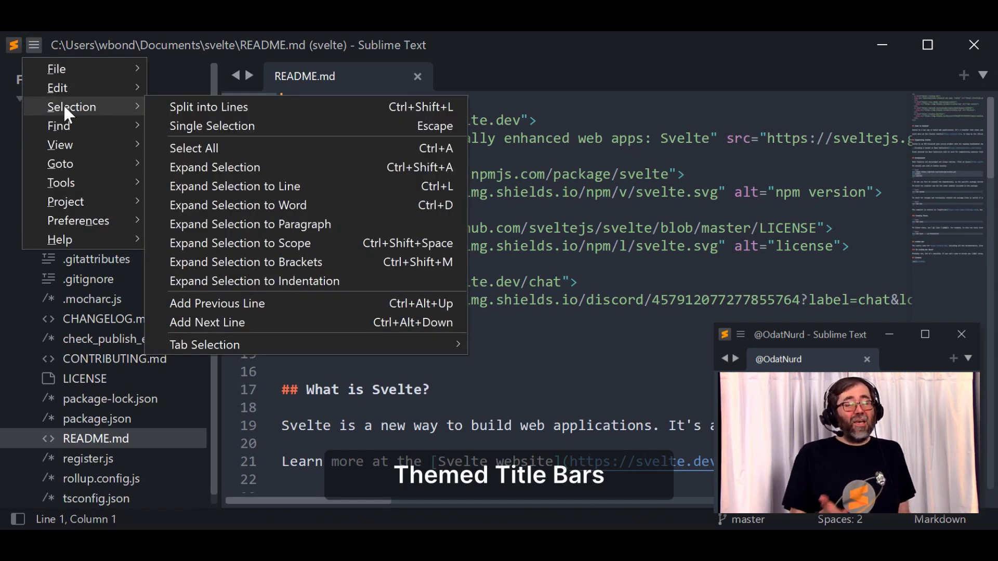